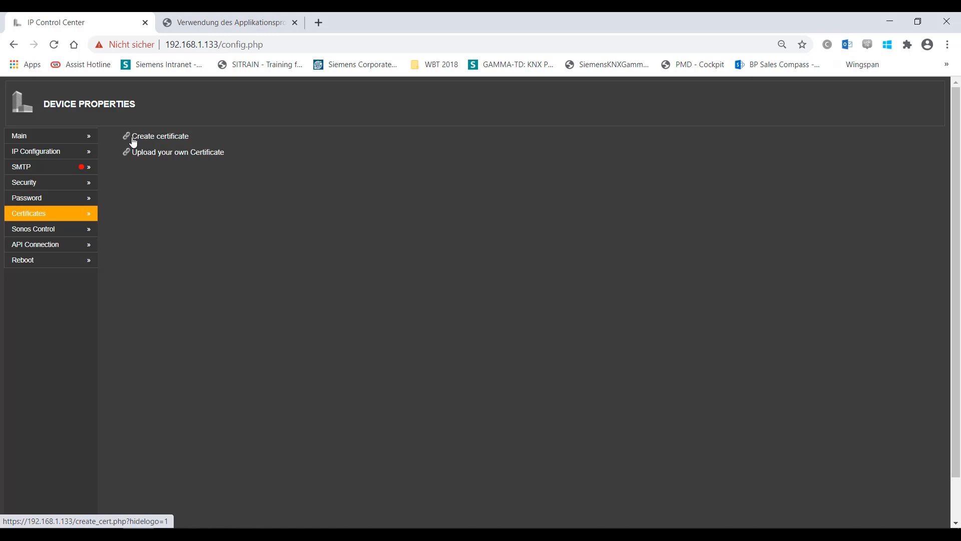
{"action": "mouse_move", "coordinate": [126, 156]}
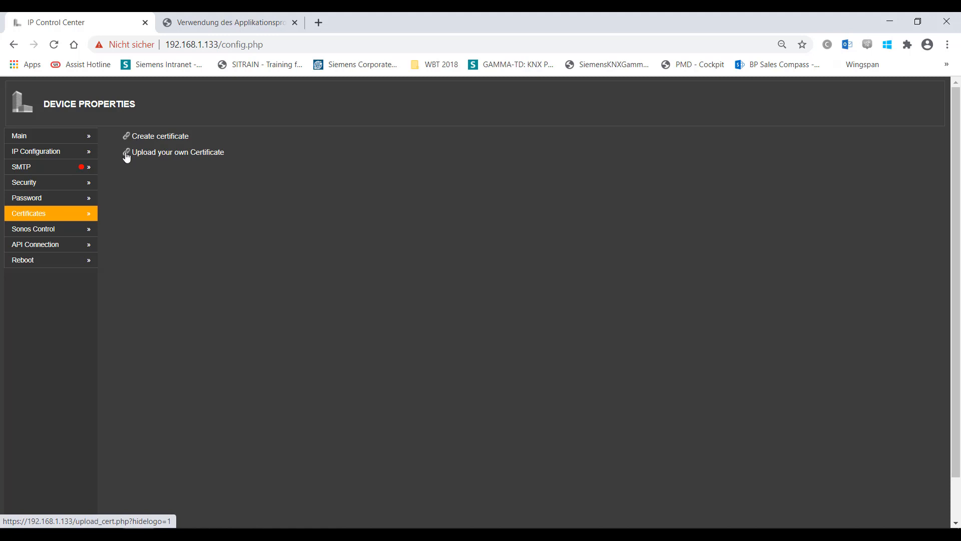
Step: Follow the 'Upload your own Certificate' link under Certificates
{"action": "left_click", "coordinate": [178, 152]}
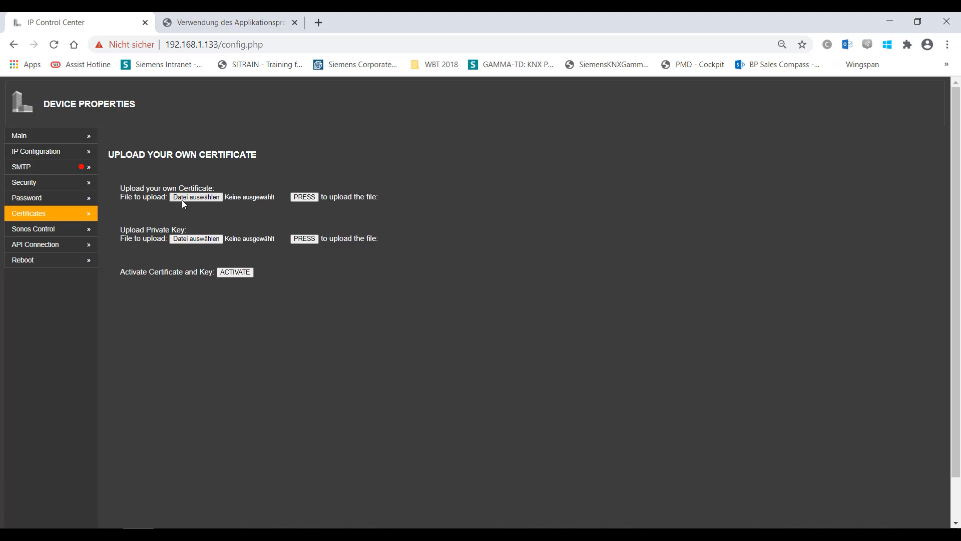
{"action": "mouse_move", "coordinate": [289, 201]}
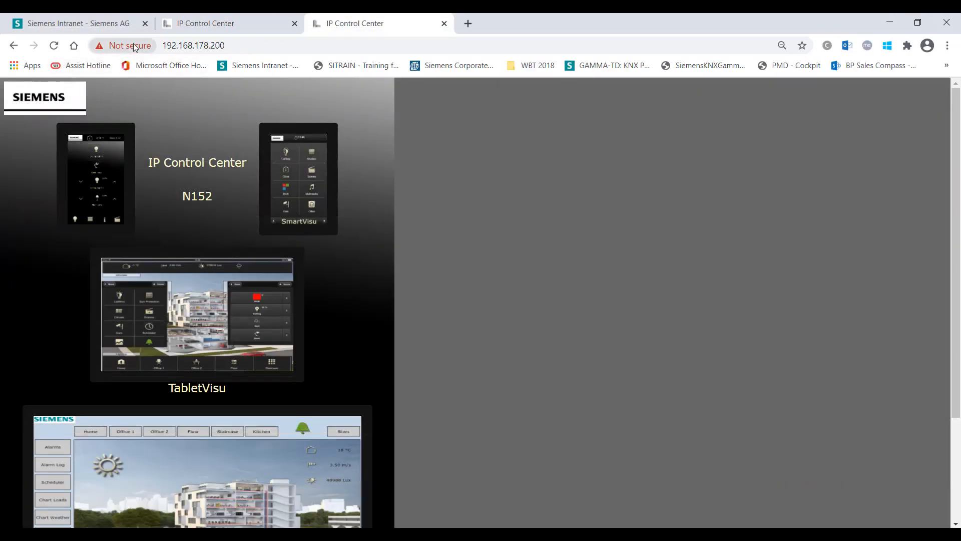
Step: View the site's invalid self-signed certificate details via the 'Not secure' indicator
{"action": "left_click", "coordinate": [126, 46]}
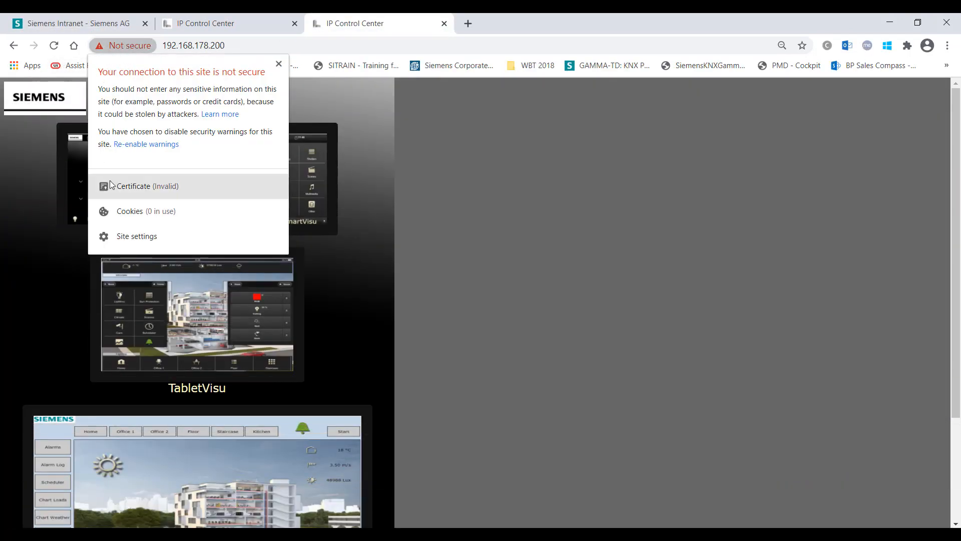
{"action": "left_click", "coordinate": [147, 185]}
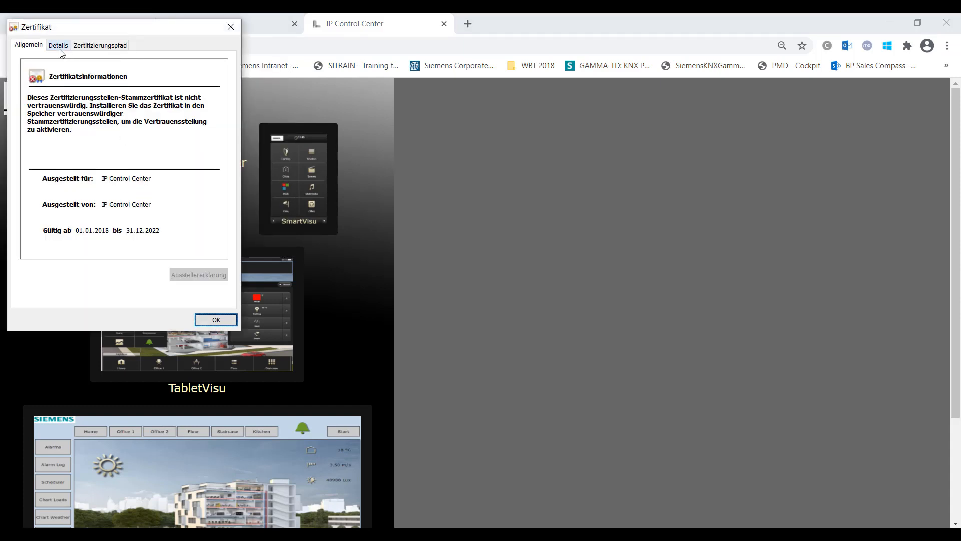
{"action": "left_click", "coordinate": [215, 319]}
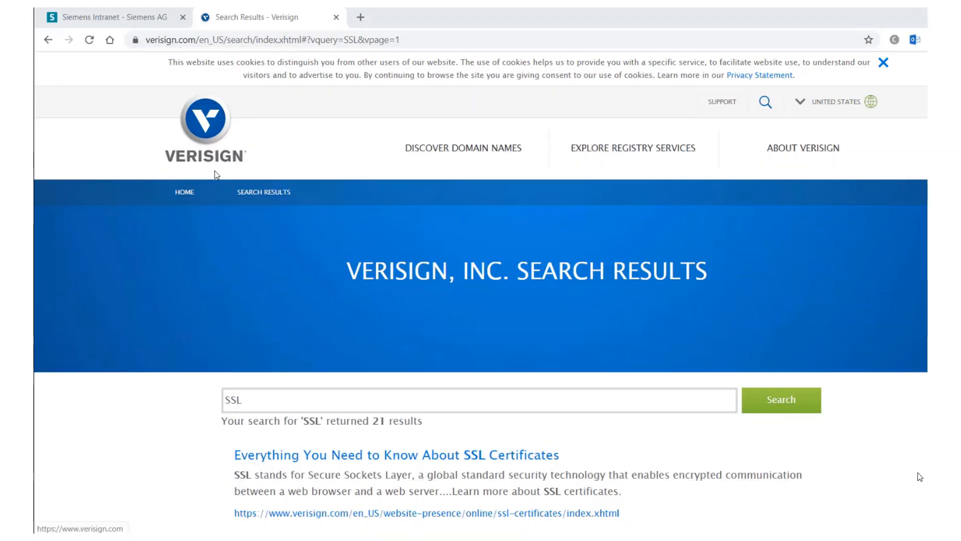
Step: Browse Verisign SSL results and the GeoTrust SSL page, then return to Certificates
{"action": "left_click", "coordinate": [395, 454]}
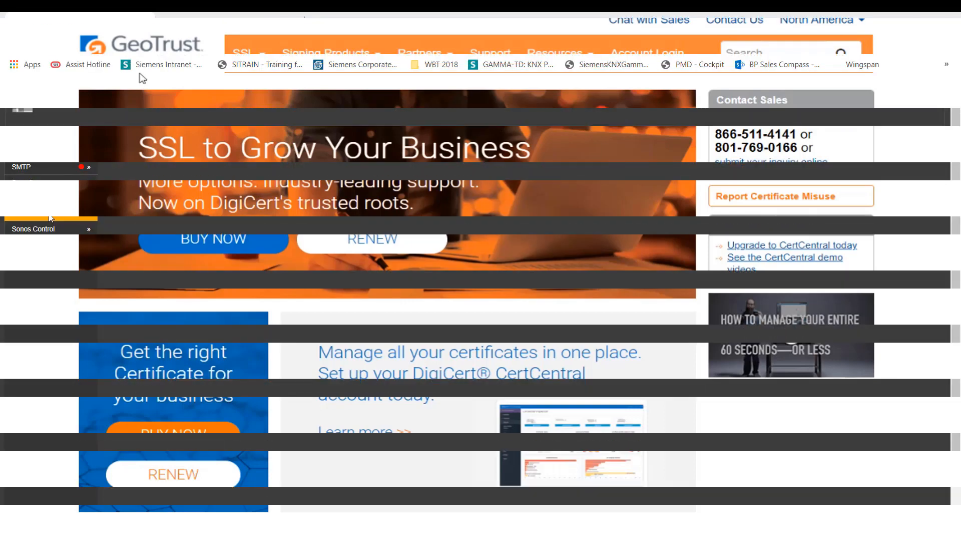
{"action": "left_click", "coordinate": [49, 212]}
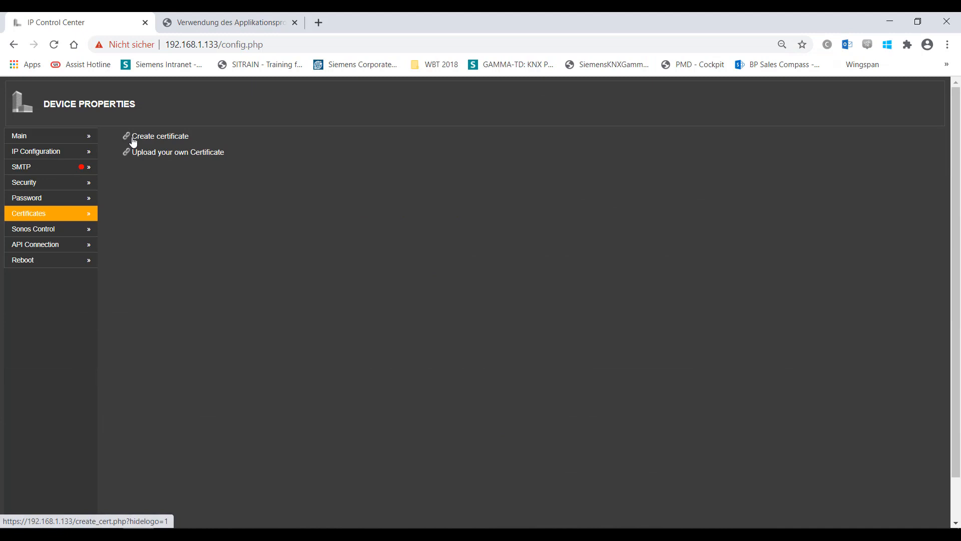
{"action": "mouse_move", "coordinate": [126, 155]}
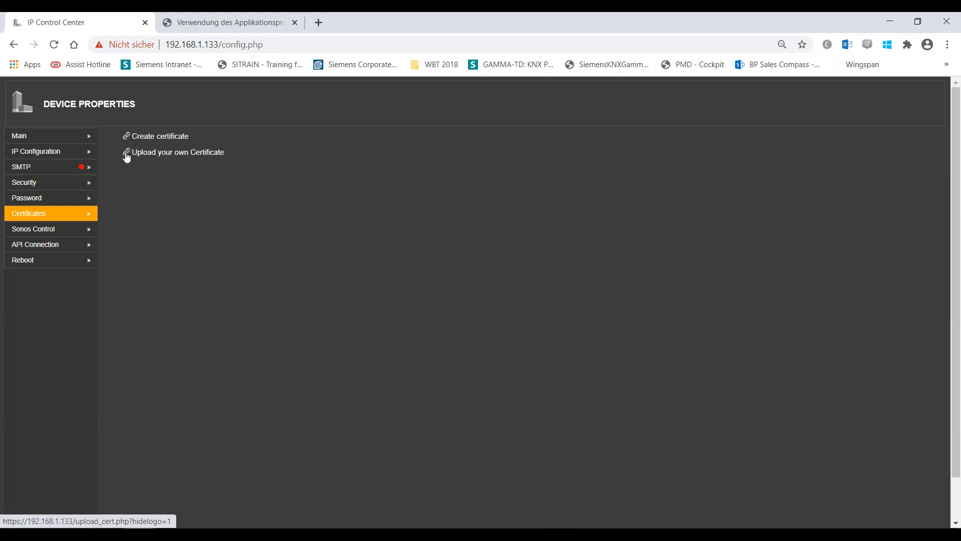
Step: Open the upload-your-own-certificate page from Device Properties > Certificates on its own tab
{"action": "left_click", "coordinate": [178, 152]}
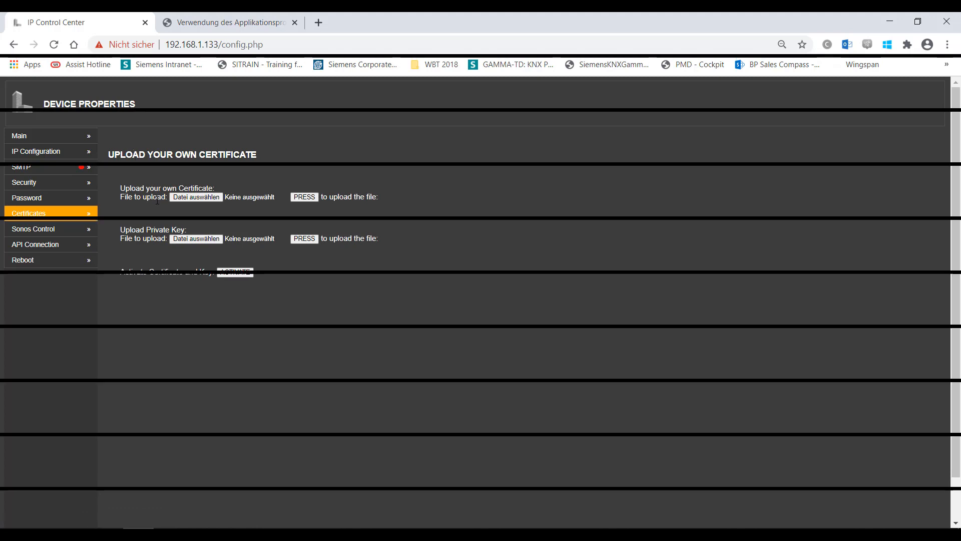
{"action": "left_click", "coordinate": [466, 24]}
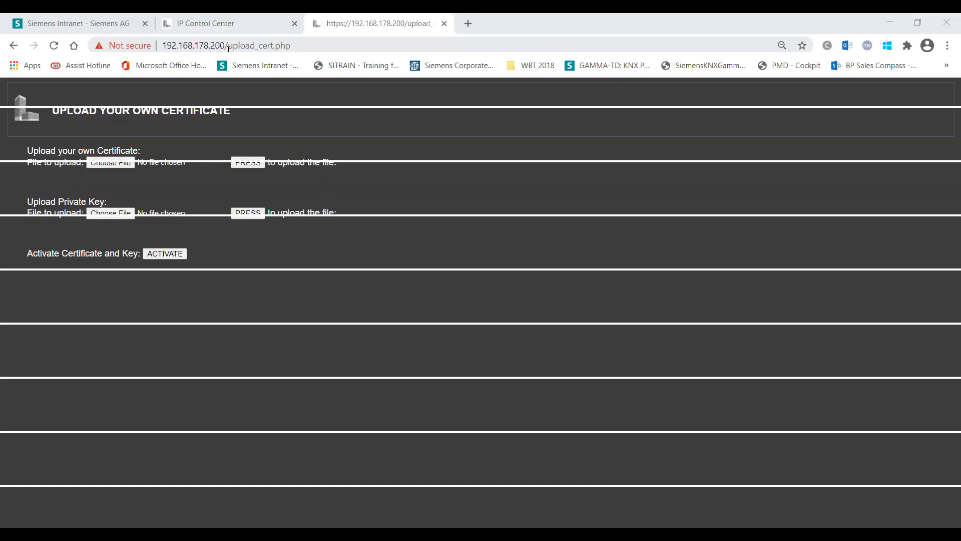
Step: Select the upload_cert.php page name in the new tab's address bar
{"action": "double_click", "coordinate": [246, 46]}
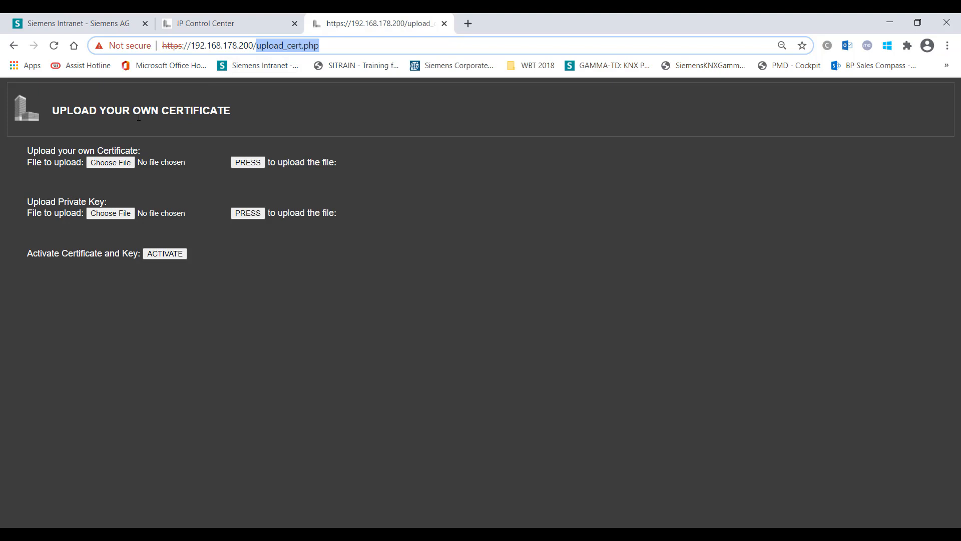
{"action": "mouse_move", "coordinate": [108, 182]}
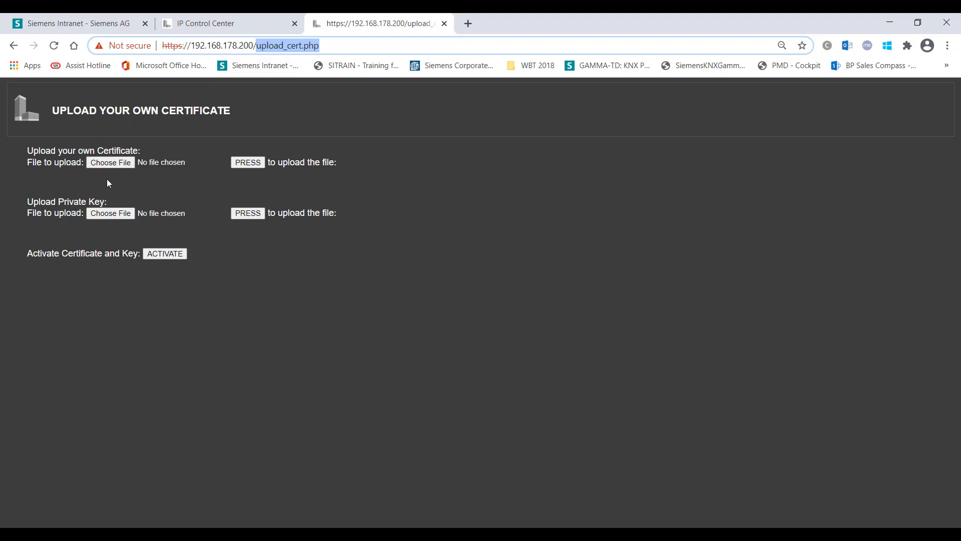
{"action": "mouse_move", "coordinate": [110, 276]}
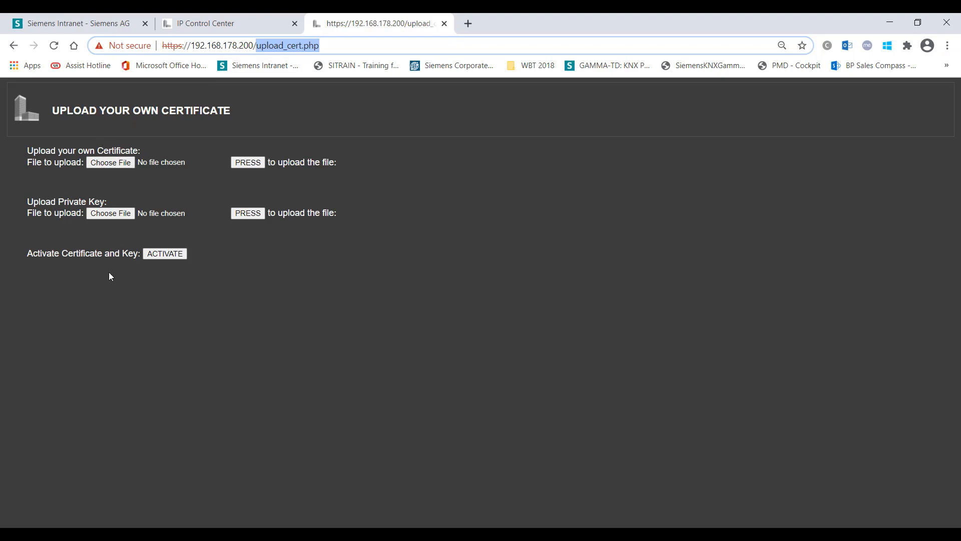